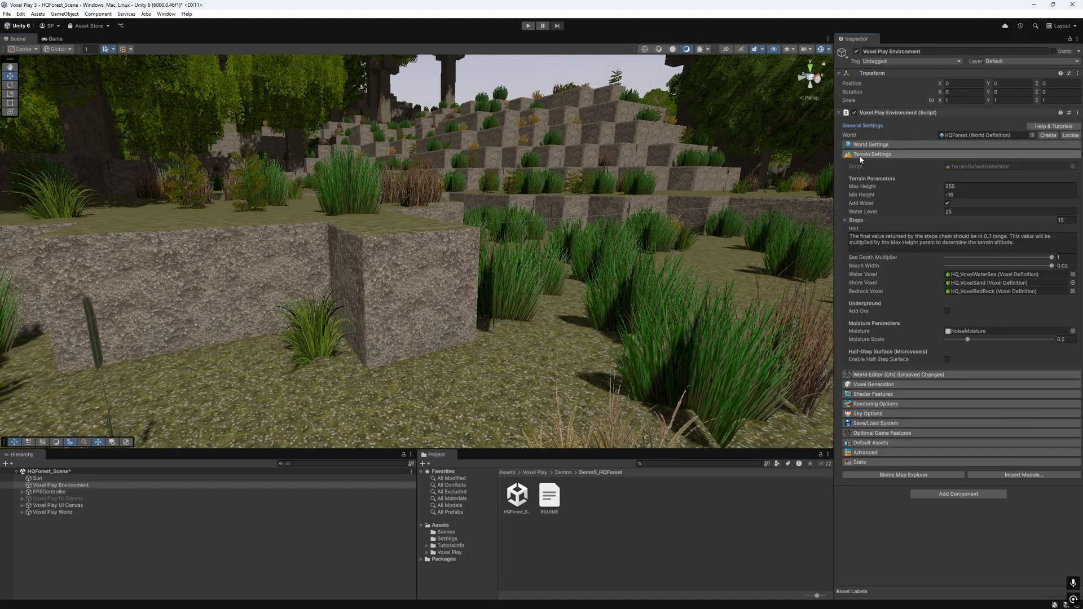
- Place a grass-topped half voxel on the stone block using the World Editor sculpt half-voxel tool
left_click(947, 359)
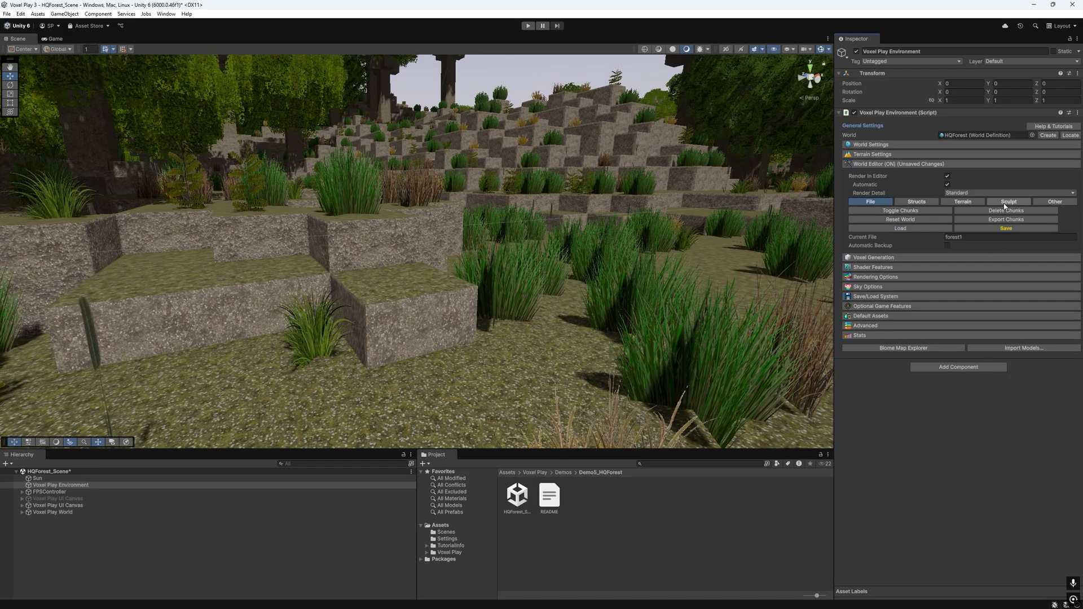
left_click(1008, 200)
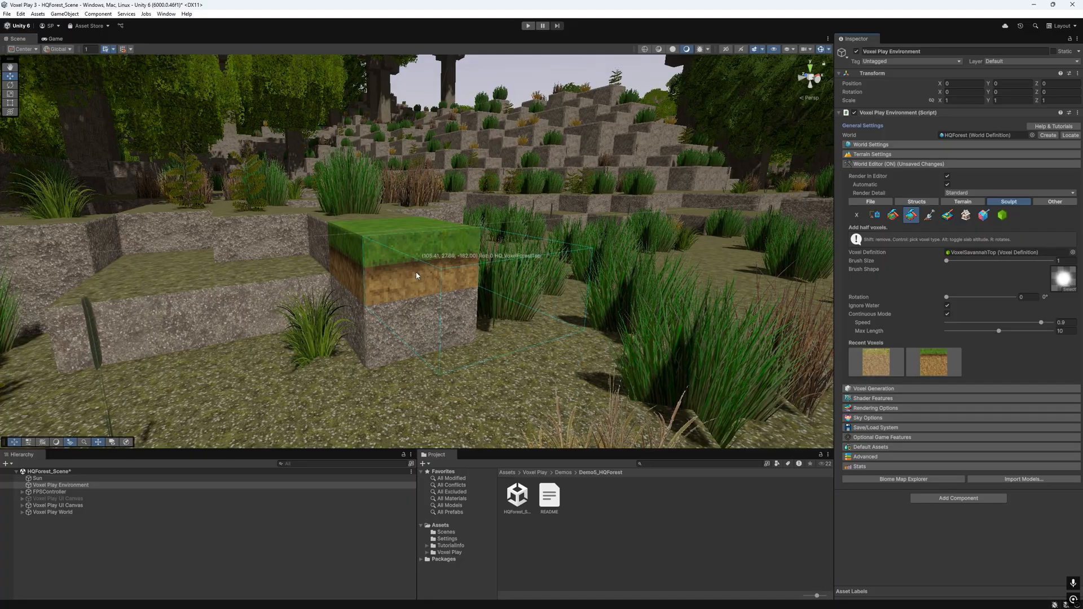
left_click(414, 276)
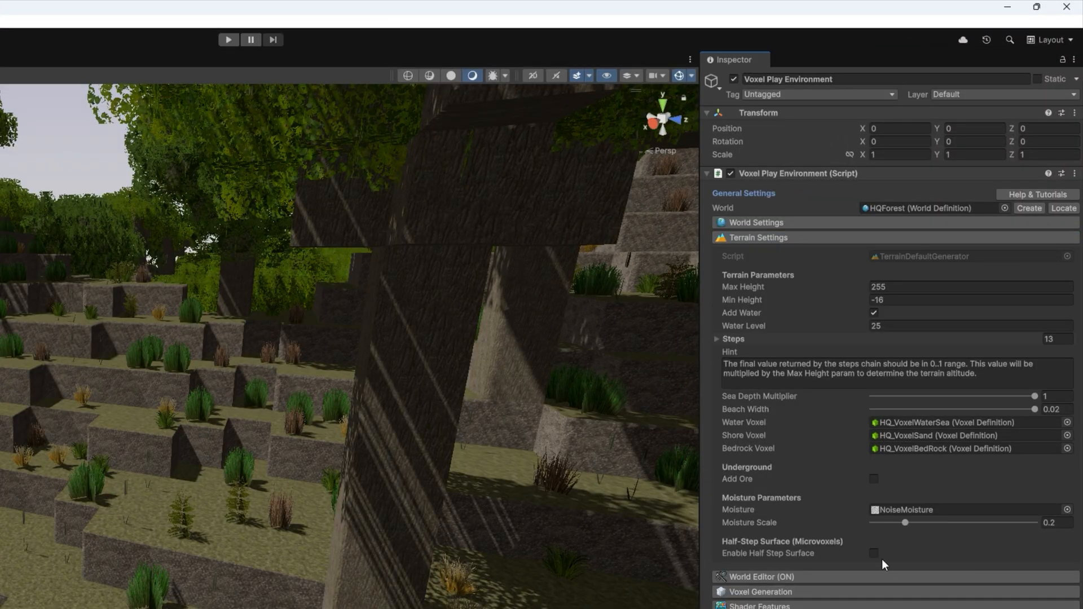
- Tick Enable Half Step Surface under Half-Step Surface (Microvoxels) for the forest terrain
left_click(873, 553)
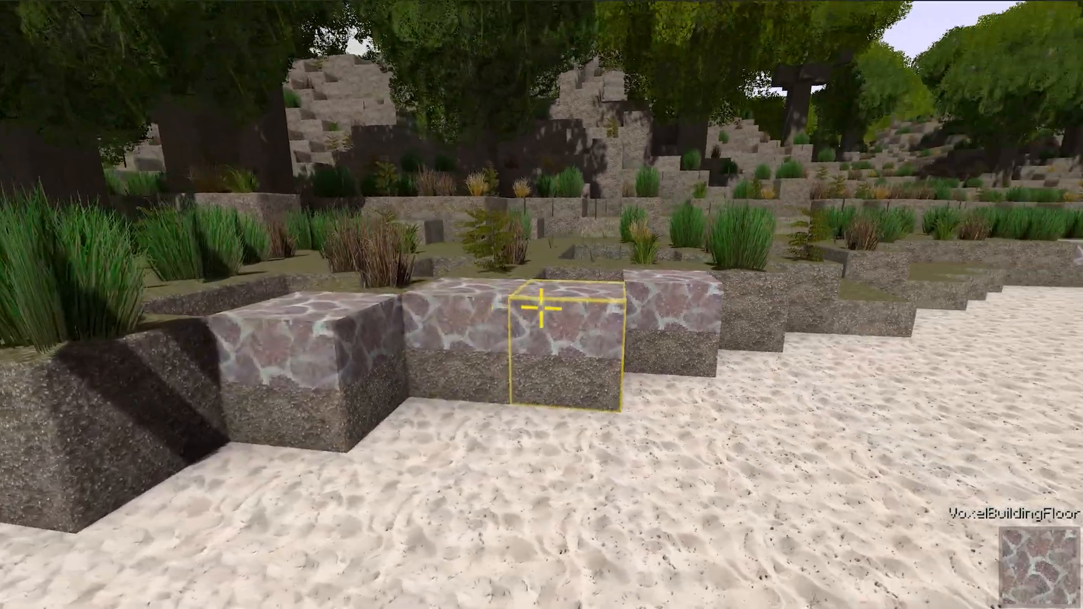
- Place another VoxelBuildingFloor slab beside the others along the sand edge
left_click(541, 316)
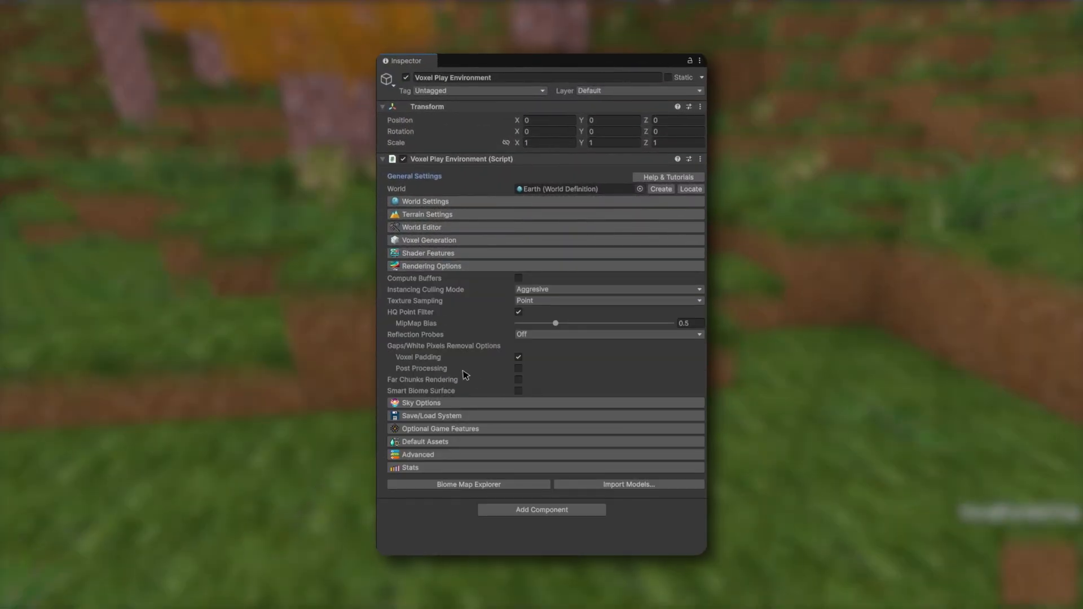
- Stack a VoxelForestTop half voxel onto the dirt column in the meadow
left_click(518, 392)
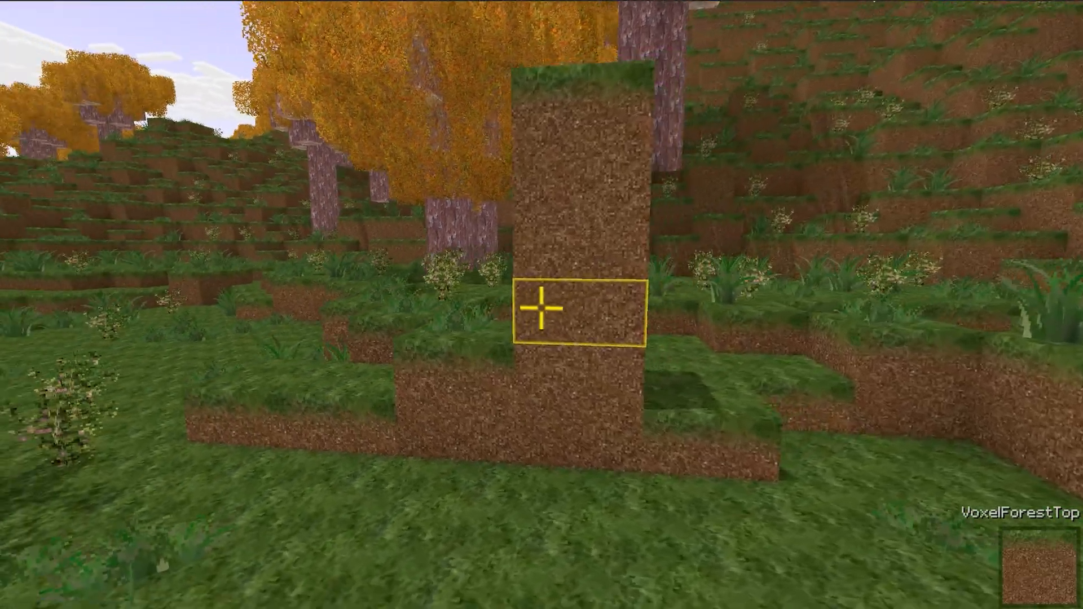
mouse_move(541, 305)
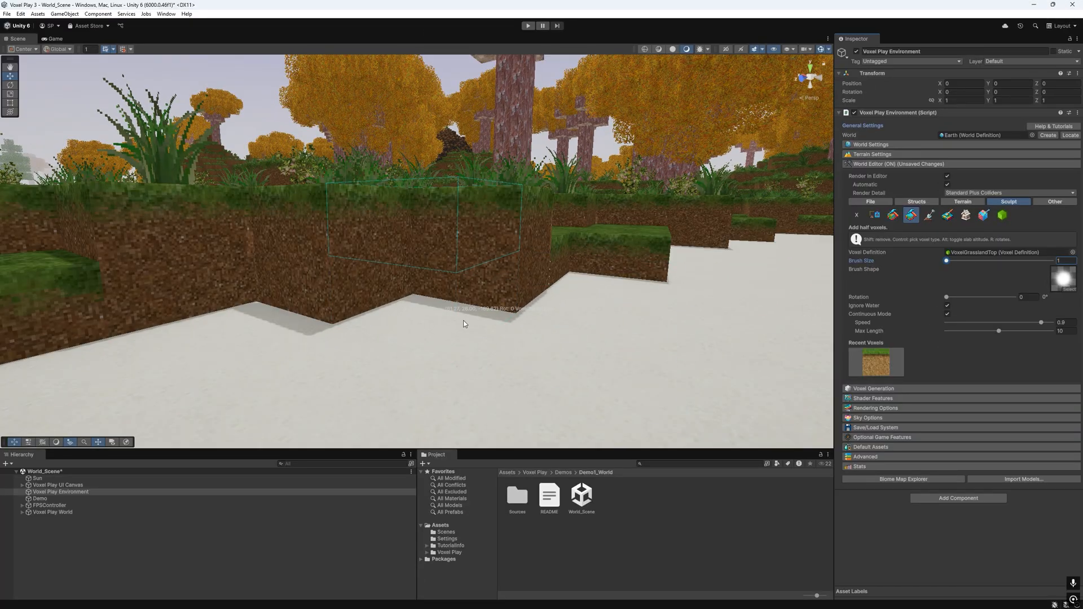
- Place a VoxelGrasslandTop half voxel on the white ground beside the dirt ridge
left_click(456, 316)
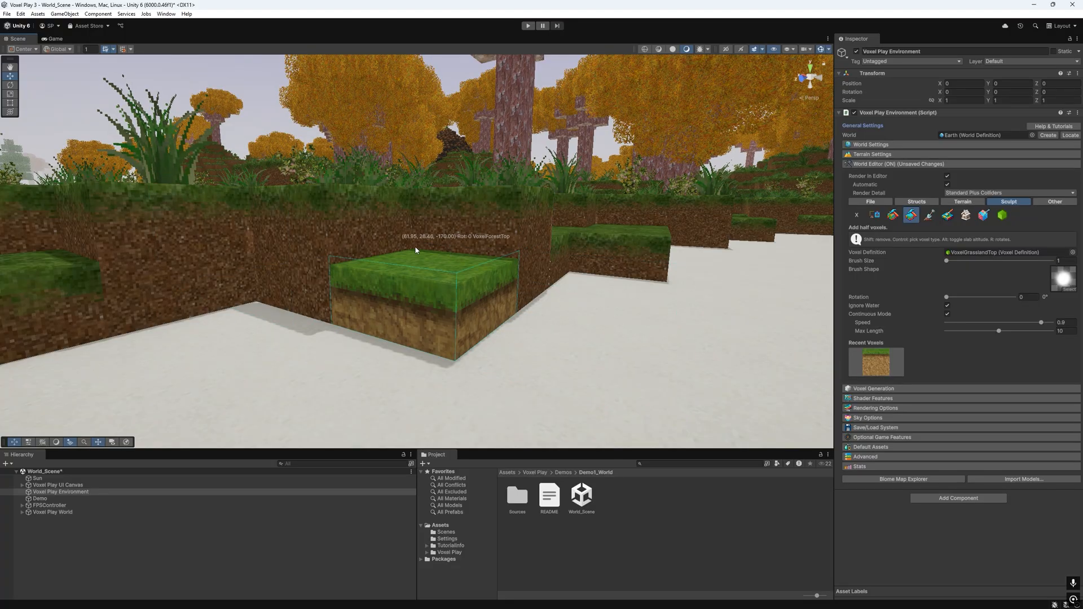
mouse_move(347, 255)
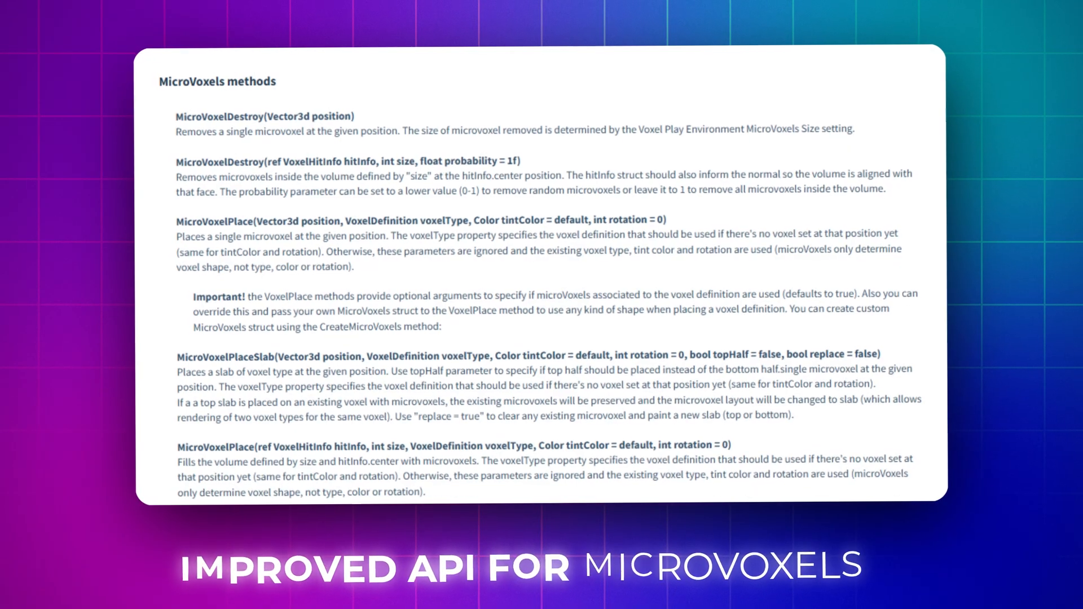
scroll("down", 3)
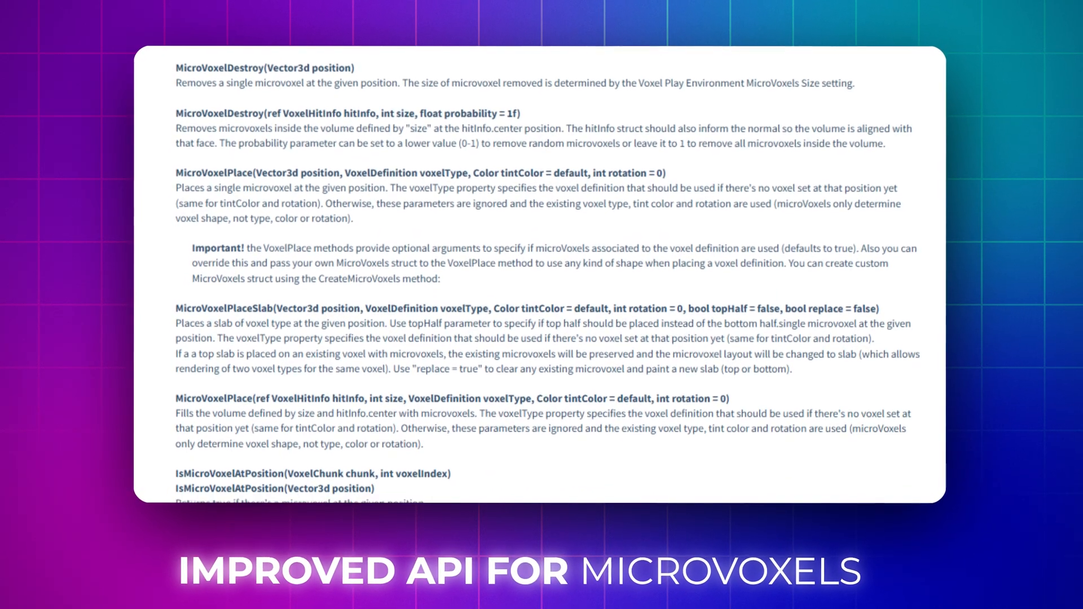
scroll("down", 3)
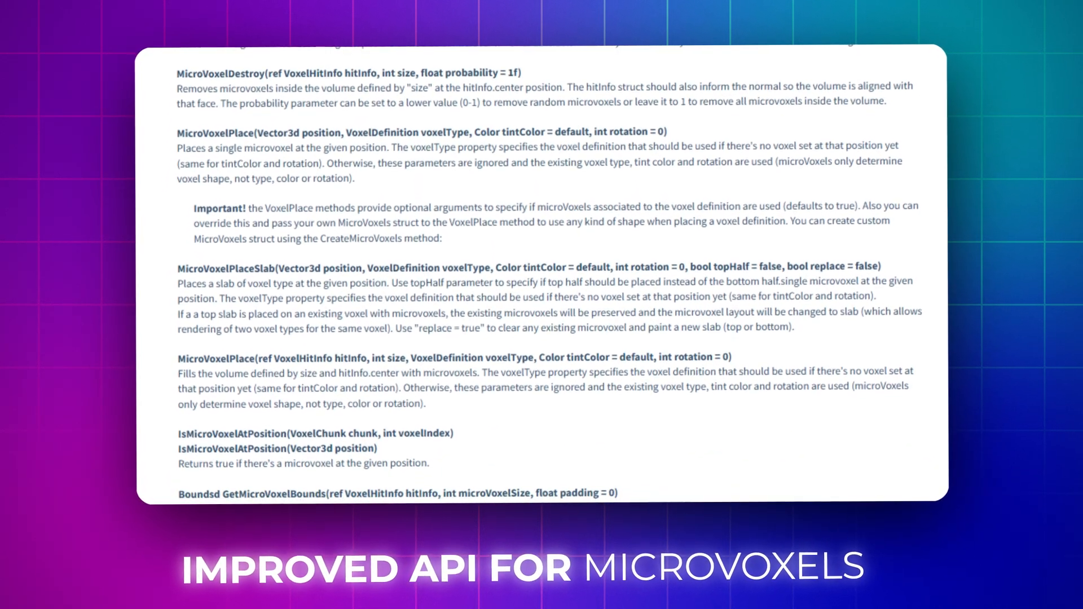
scroll("down", 3)
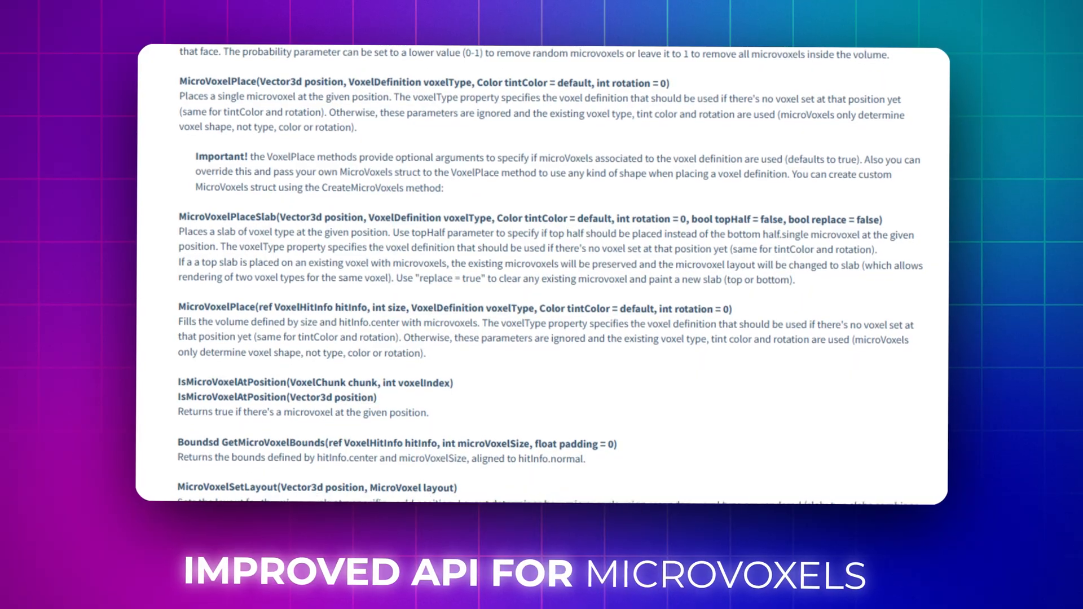
scroll("down", 3)
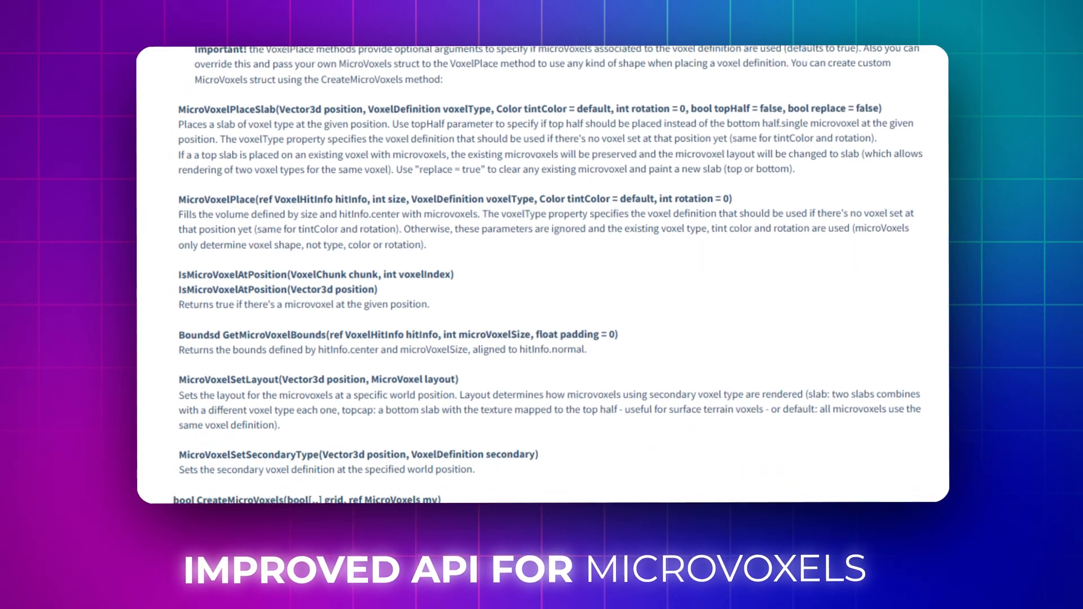
scroll("down", 3)
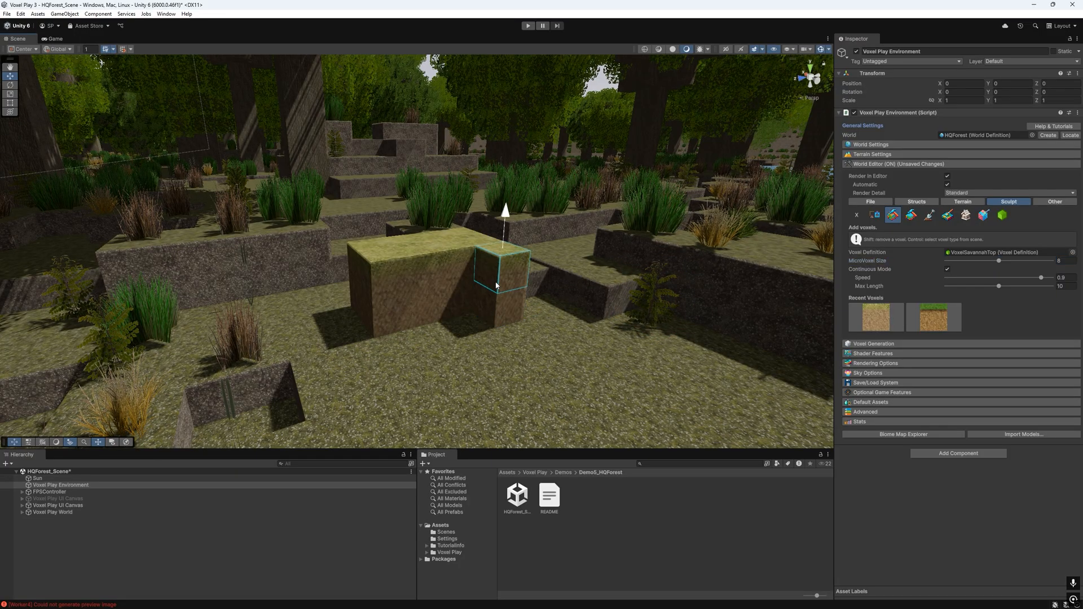
- Select the Add half voxels sculpting tool in the HQForest World Editor
left_click(910, 215)
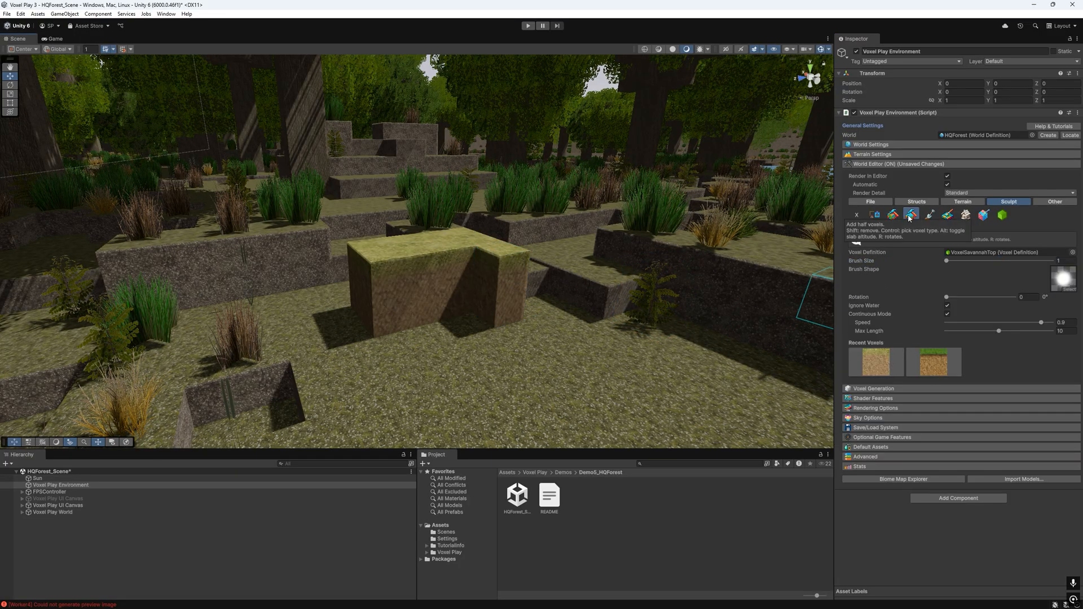